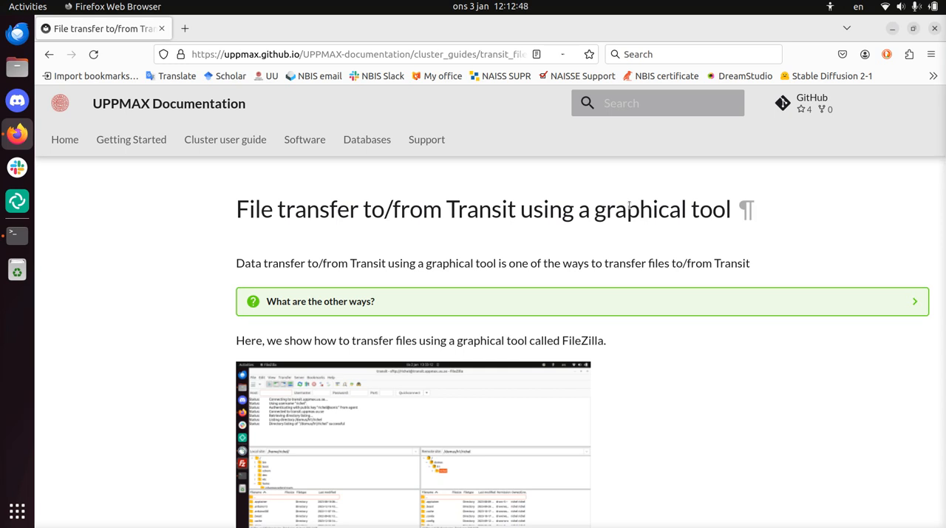
# Step: Zoom the Transit guide to 133% and scroll to its FileZilla transfer instructions
pyautogui.press('ctrl+plus')
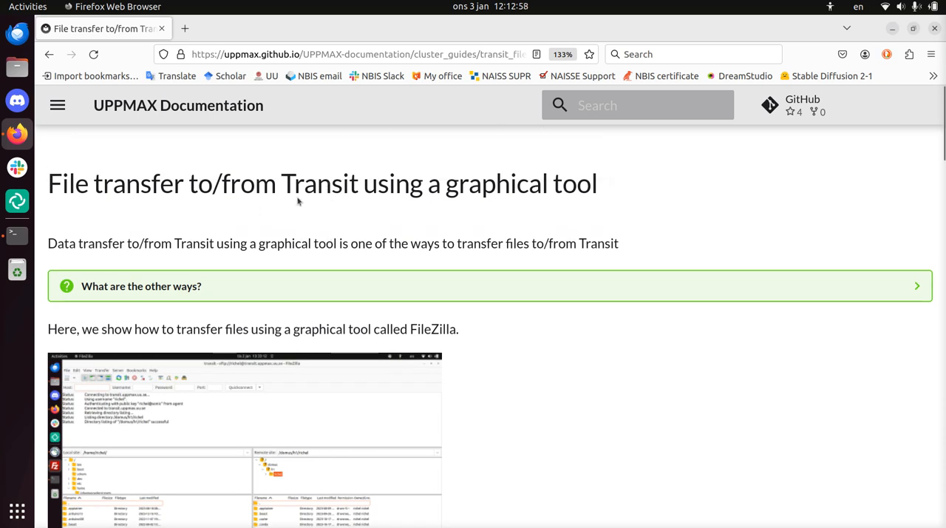
pyautogui.scroll(-3)
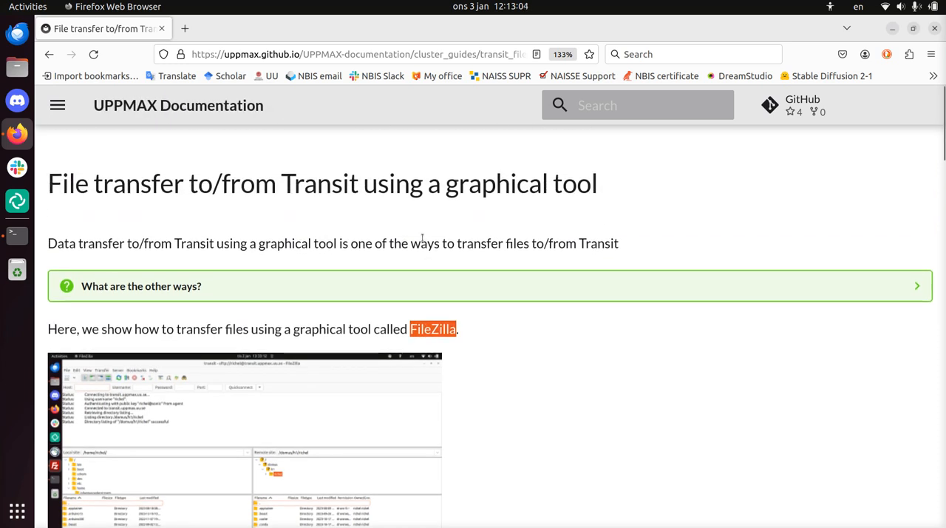
pyautogui.scroll(-3)
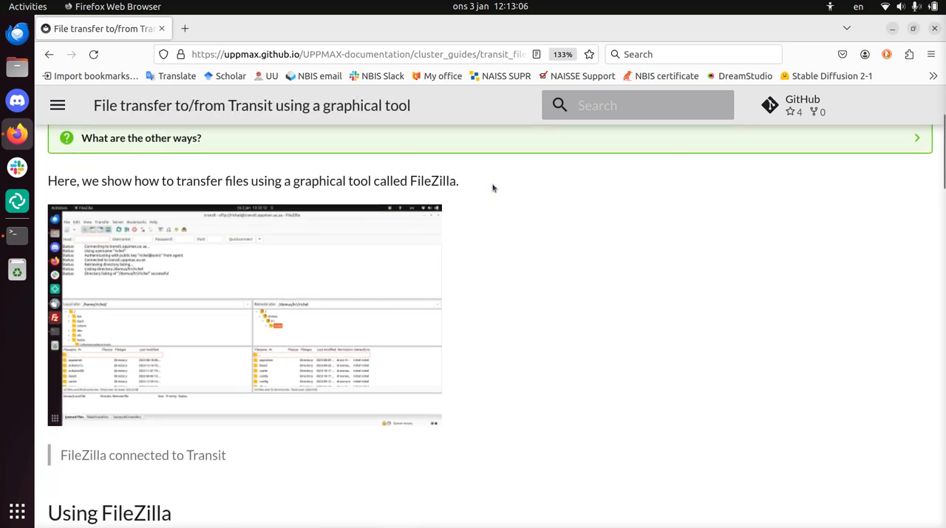
pyautogui.scroll(-3)
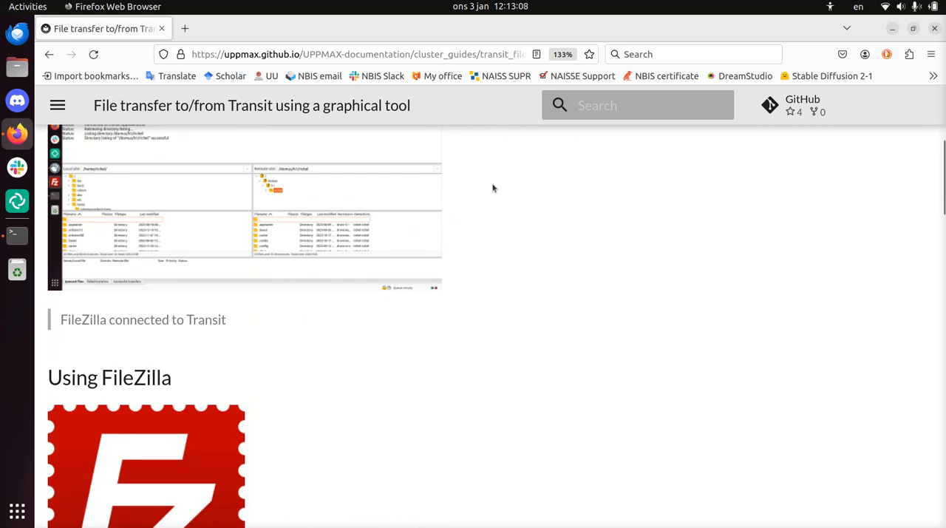
pyautogui.scroll(-3)
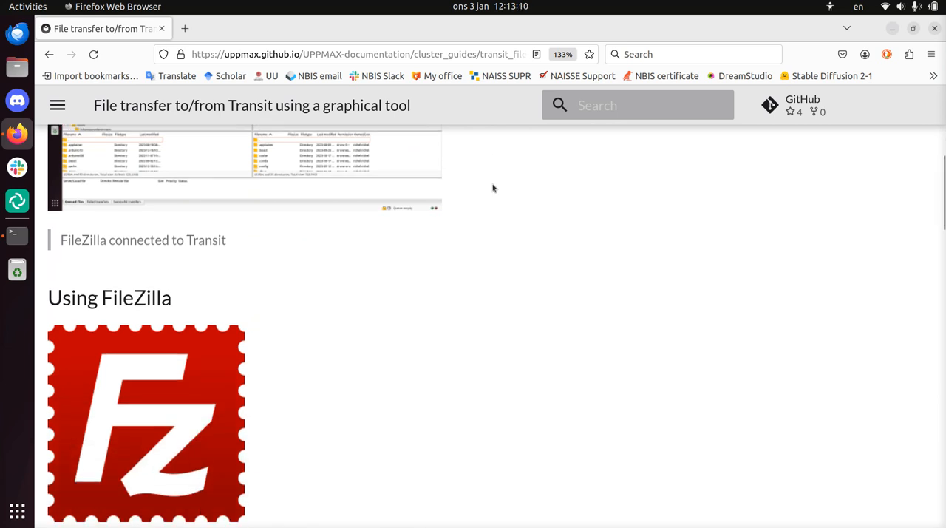
pyautogui.scroll(-3)
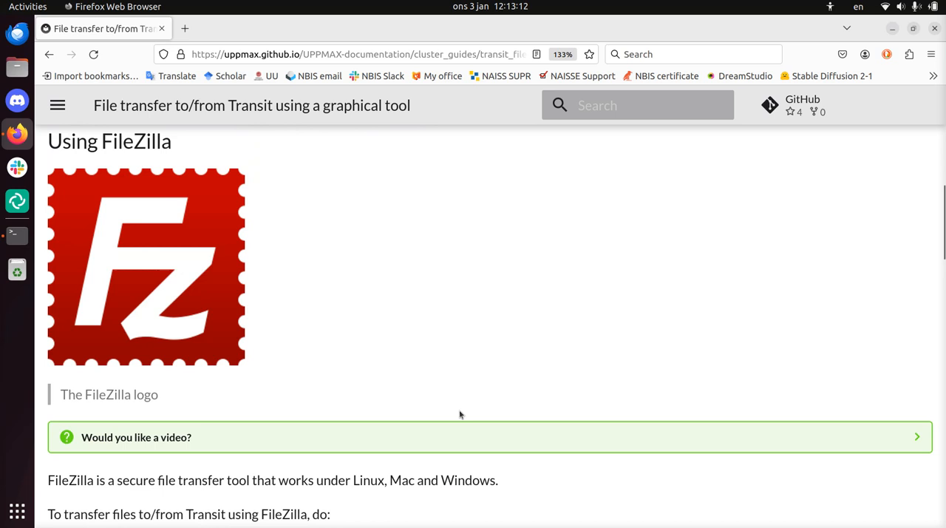
pyautogui.scroll(-3)
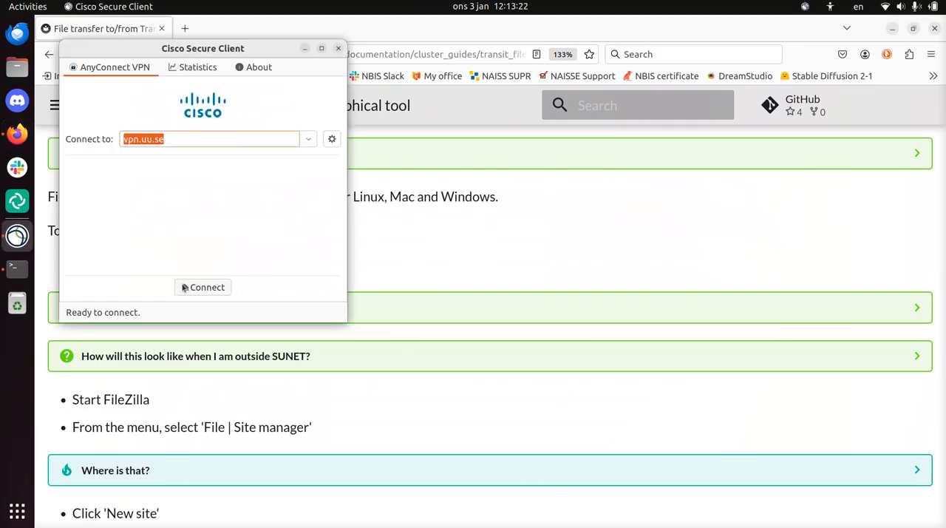
pyautogui.moveTo(196, 302)
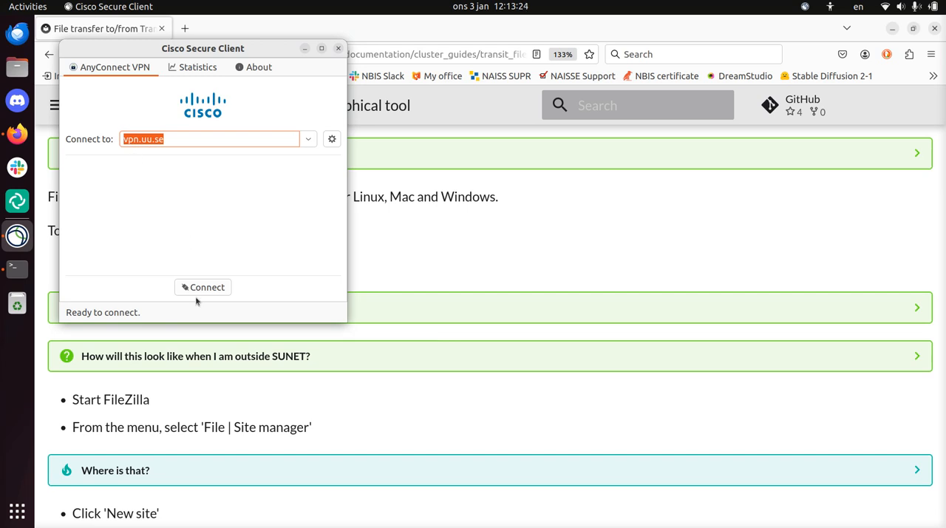
# Step: Connect Cisco Secure Client to vpn.uu.se using the account password
pyautogui.click(203, 287)
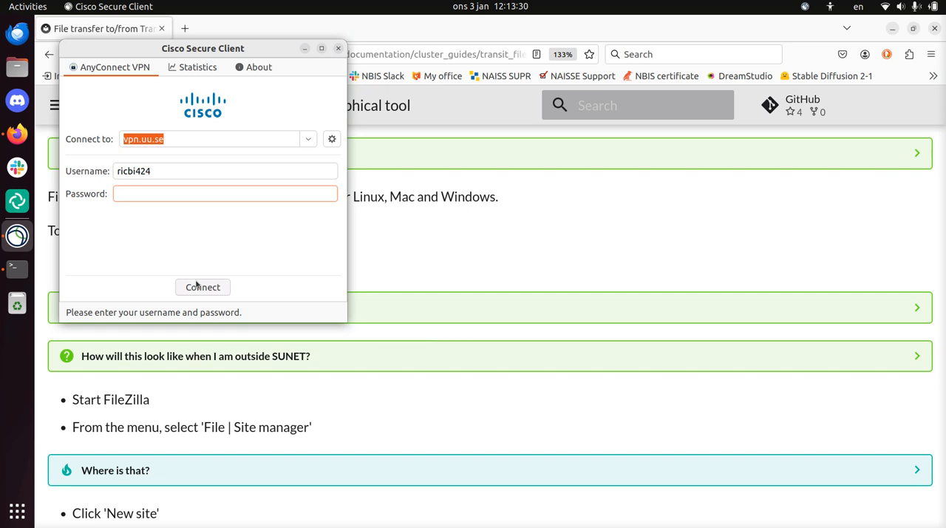
pyautogui.click(224, 193)
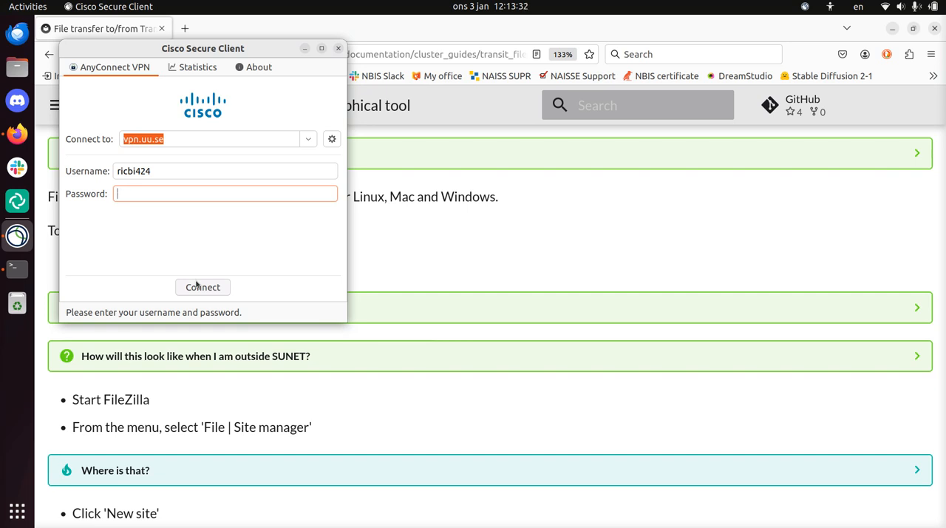
pyautogui.write('password')
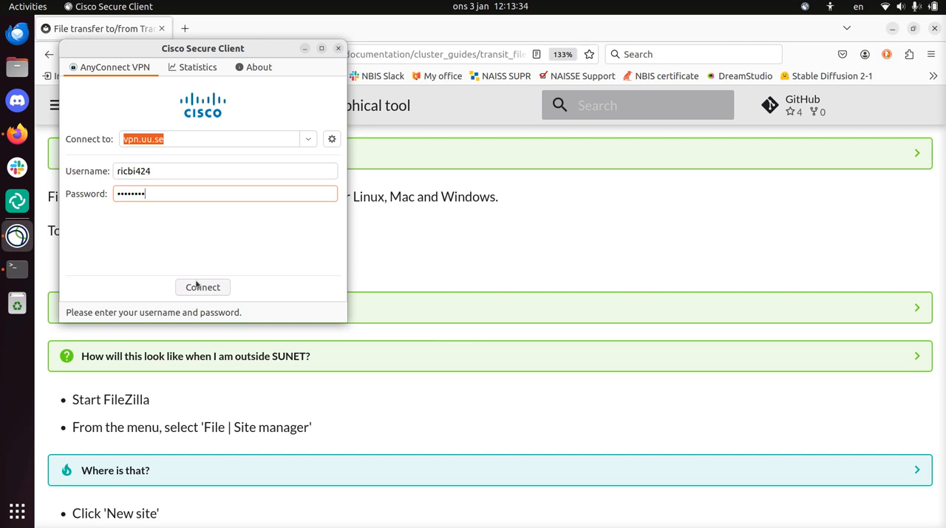
pyautogui.click(203, 287)
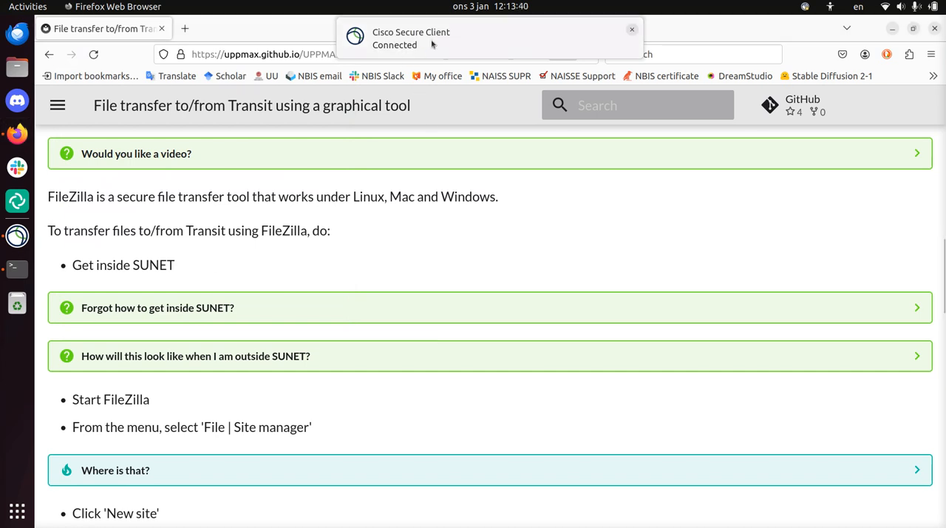
pyautogui.moveTo(410, 54)
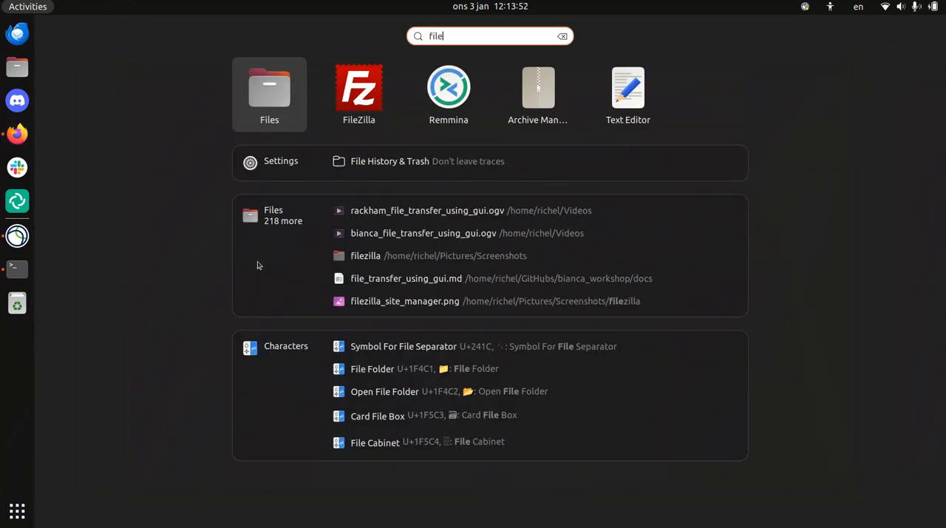
# Step: Launch FileZilla from the Activities search results
pyautogui.click(359, 86)
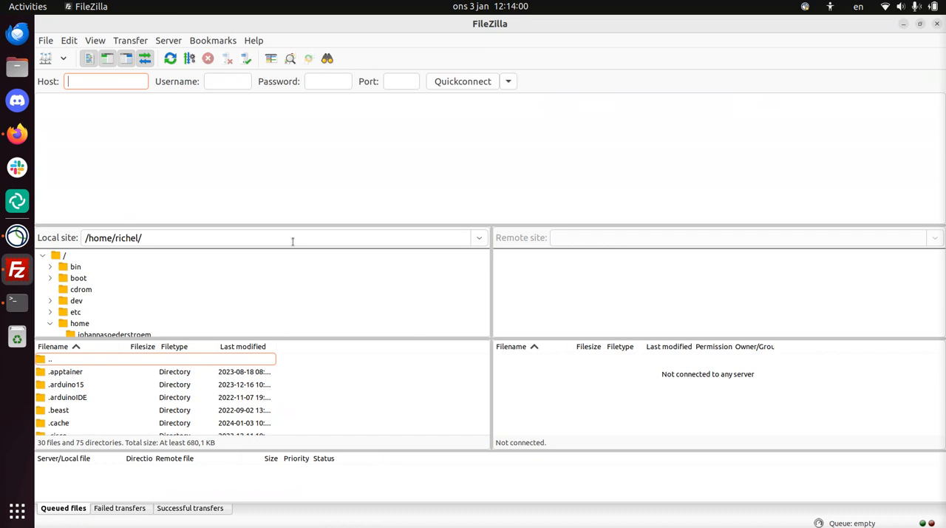
# Step: In Site Manager, replace the old transit entry with a new one using username richel
pyautogui.click(45, 40)
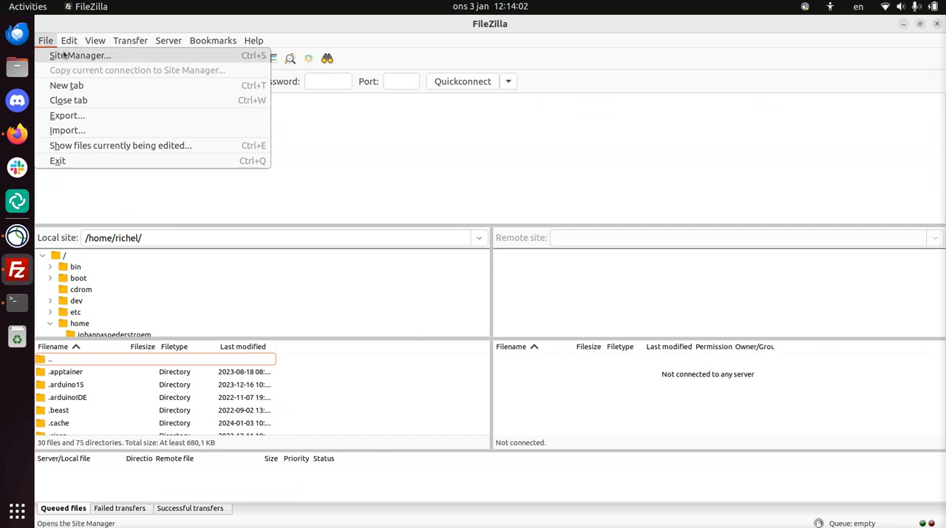
pyautogui.click(79, 55)
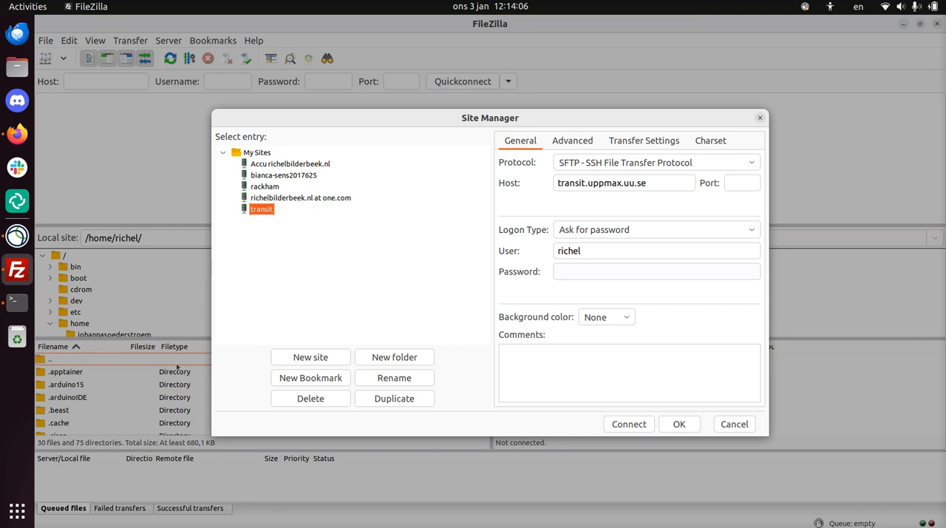
pyautogui.click(310, 398)
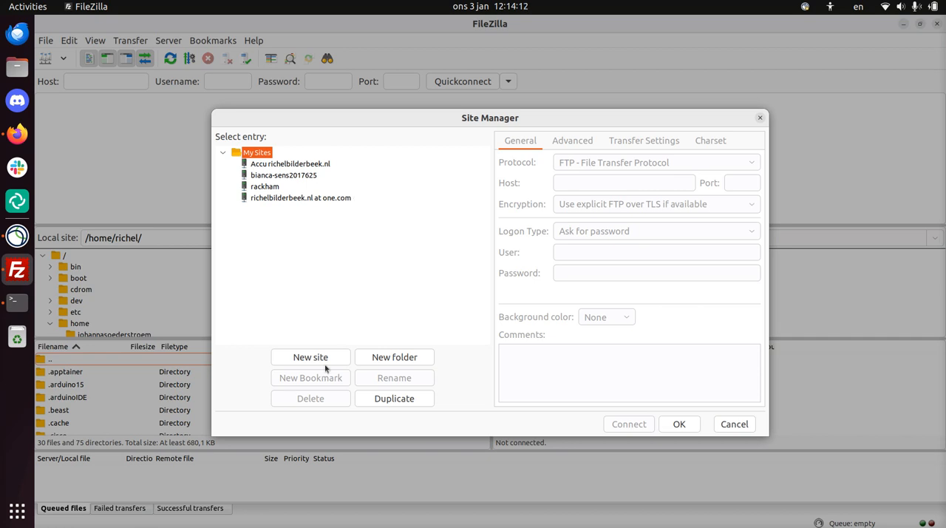
pyautogui.click(310, 357)
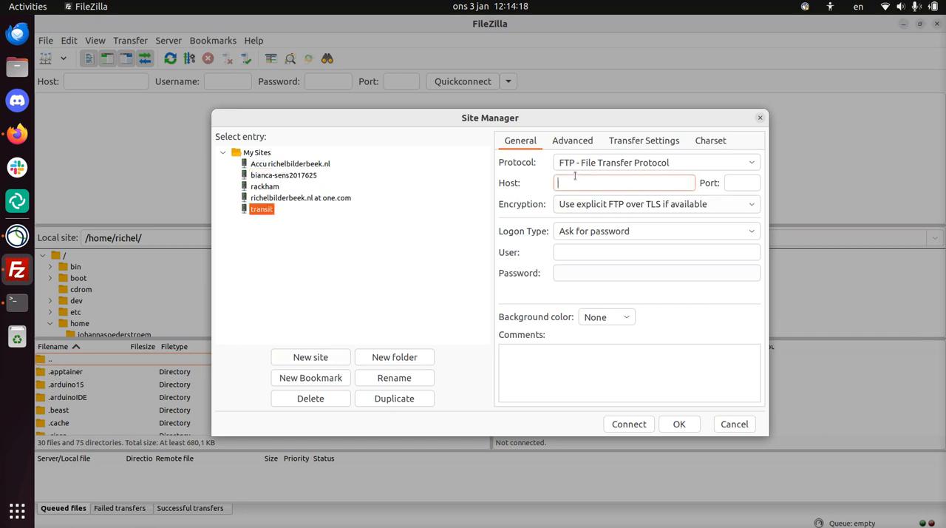
pyautogui.write('transi')
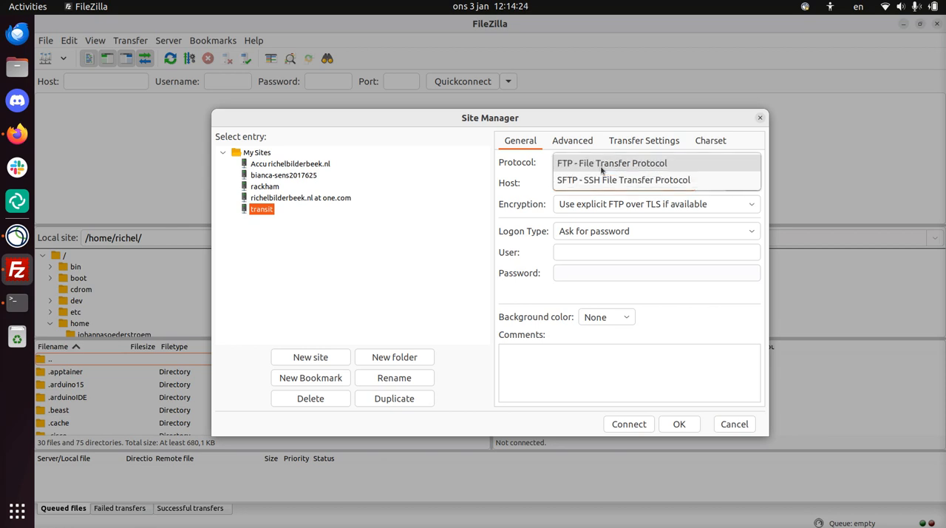
pyautogui.click(624, 179)
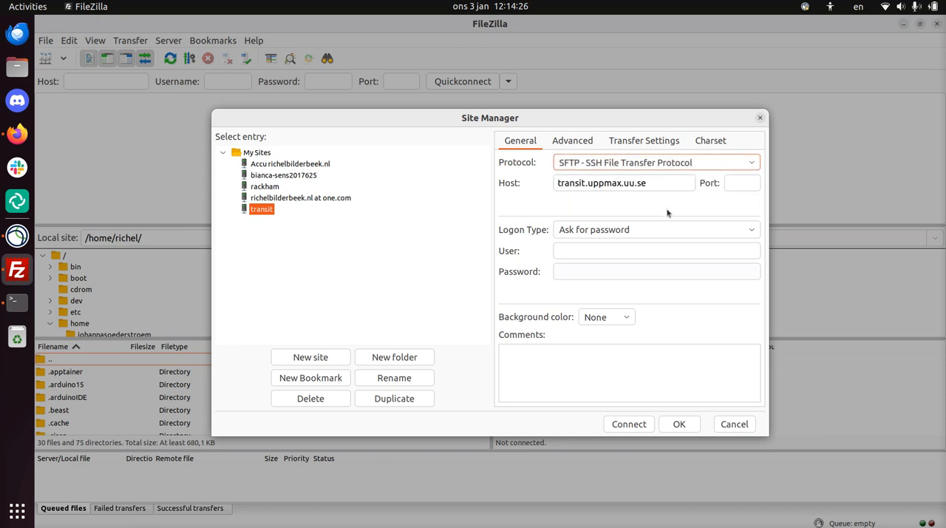
pyautogui.write('richel')
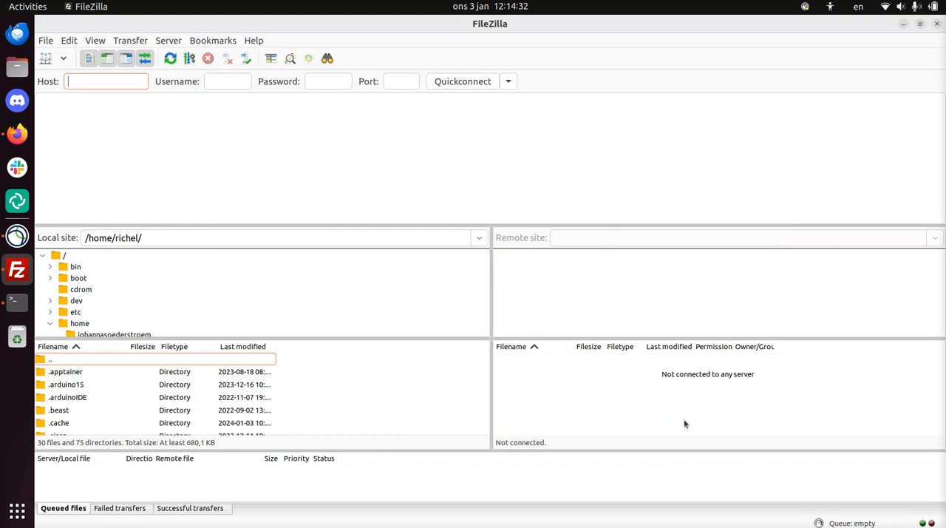
pyautogui.moveTo(44, 32)
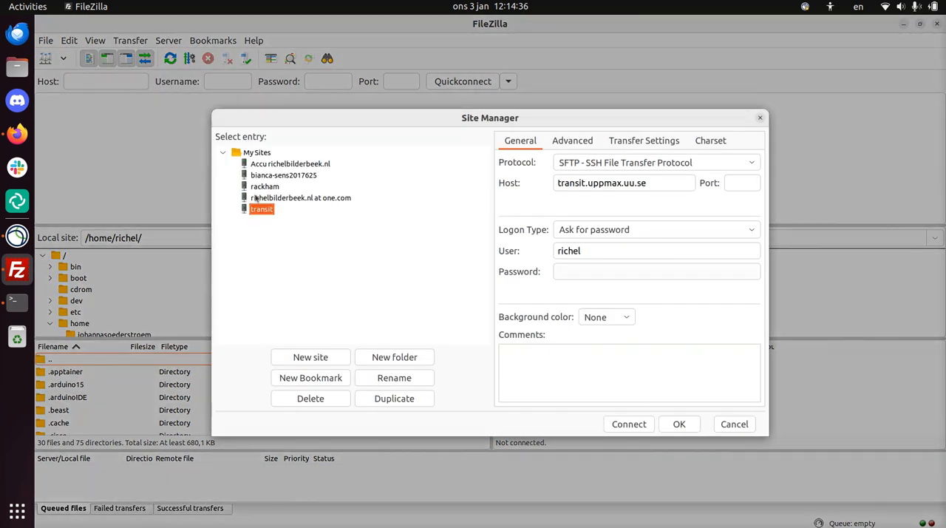
pyautogui.moveTo(618, 198)
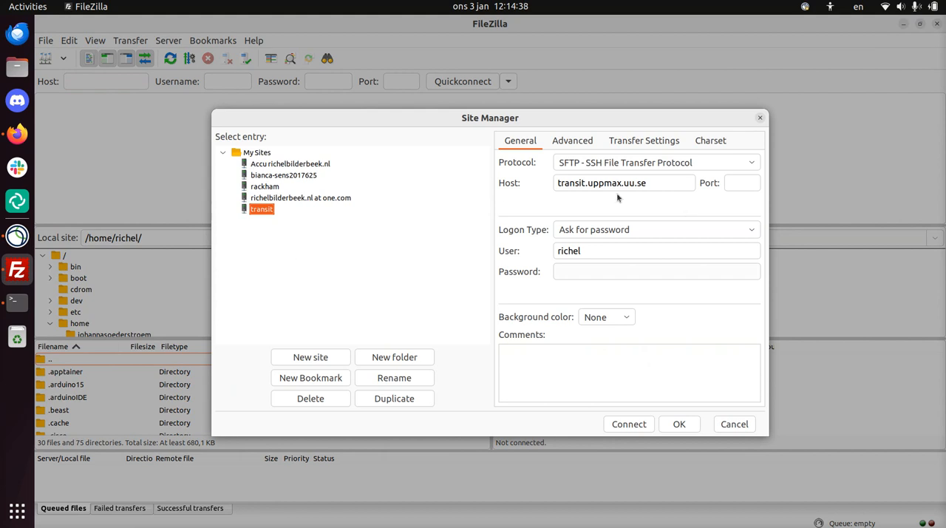
# Step: Connect to the saved transit site and log in with the account password
pyautogui.click(628, 423)
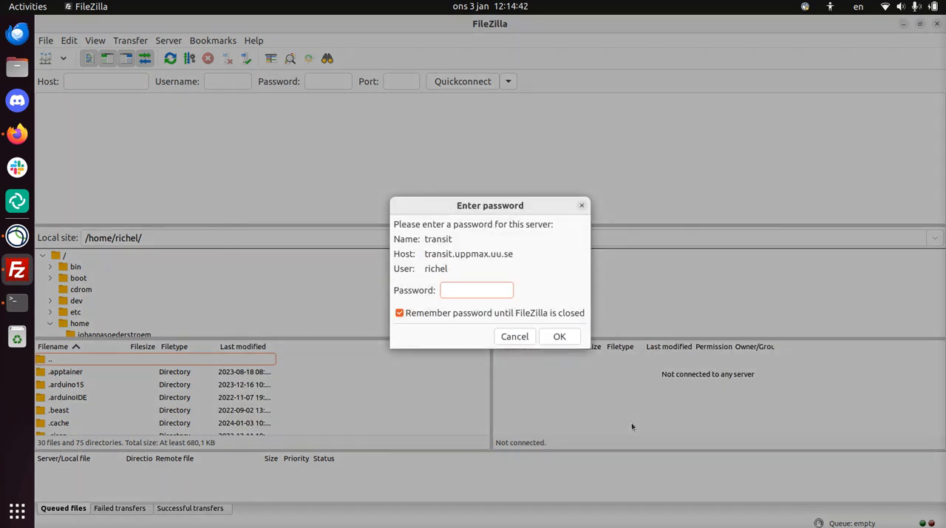
pyautogui.click(476, 290)
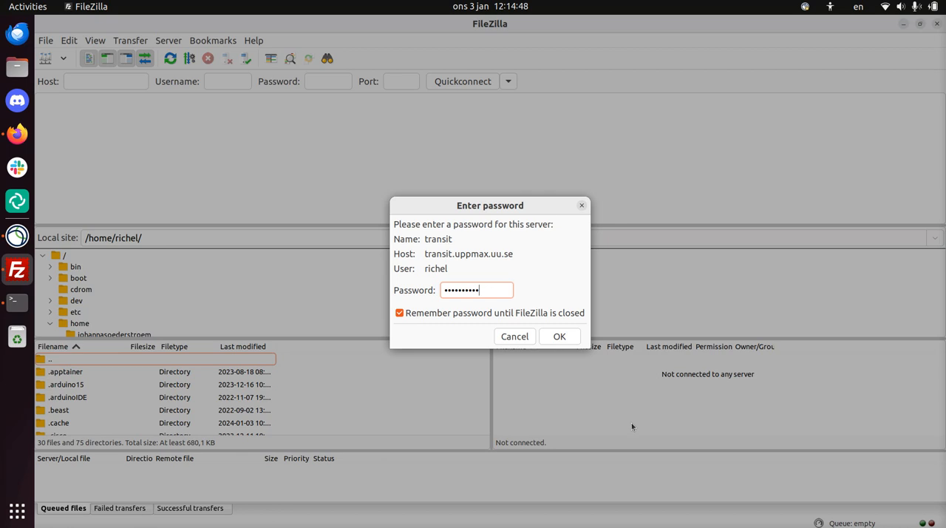
pyautogui.click(559, 337)
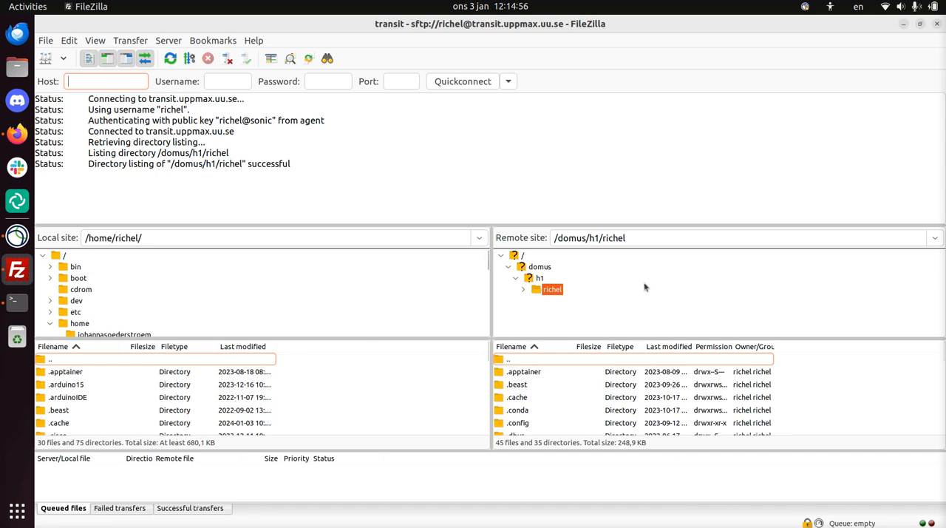
# Step: Upload the local demo.txt to /domus/h1/richel on Transit
pyautogui.scroll(-3)
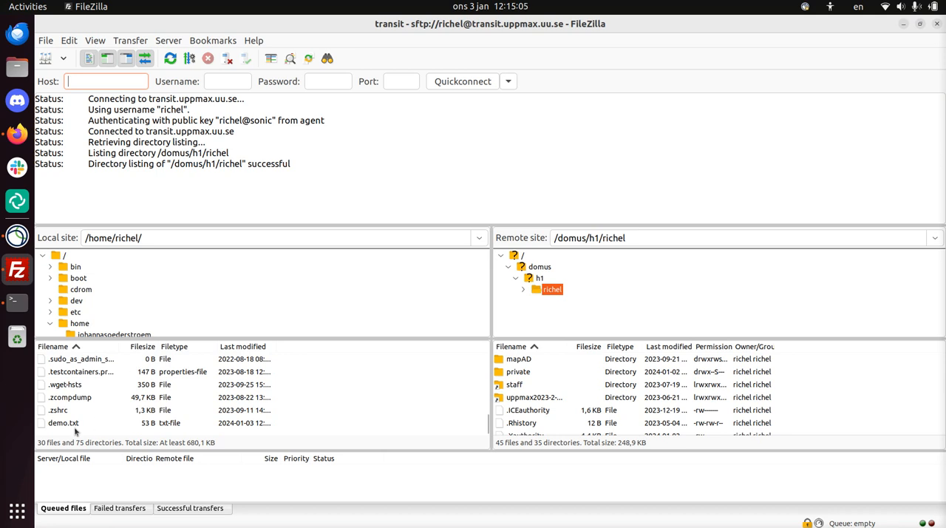
pyautogui.rightClick(63, 422)
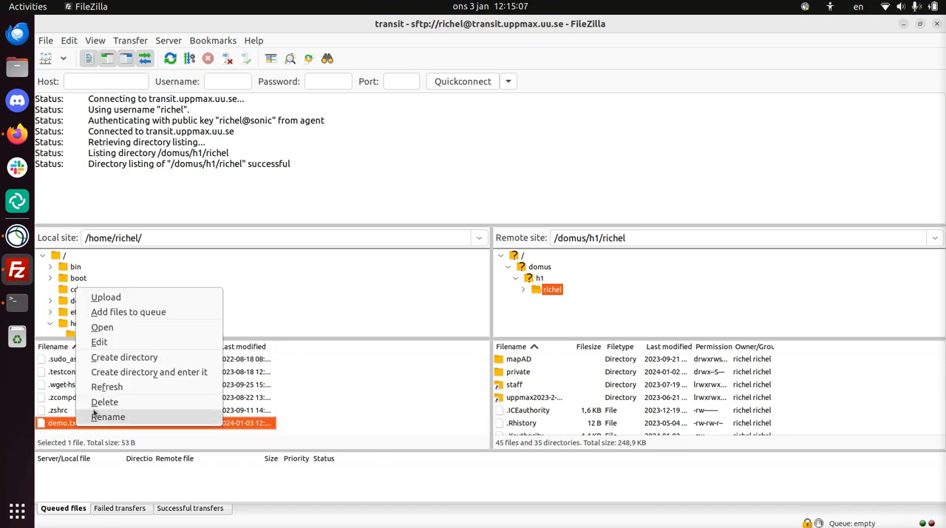
pyautogui.click(105, 297)
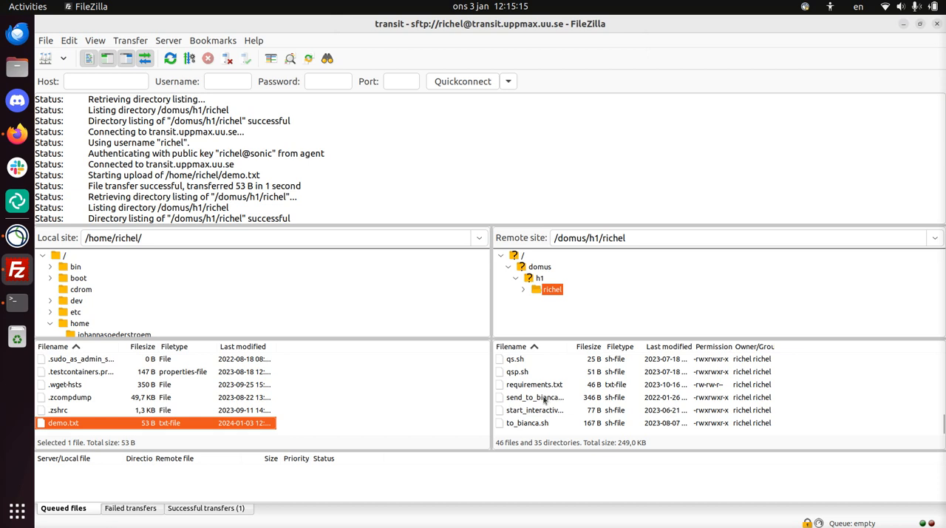
pyautogui.moveTo(531, 432)
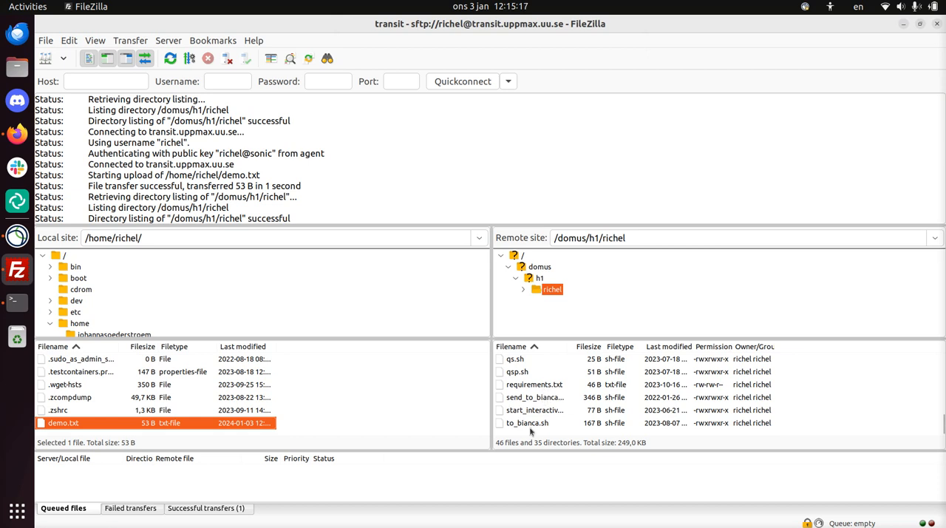
# Step: Download to_bianca.sh from the remote Transit file list
pyautogui.click(527, 422)
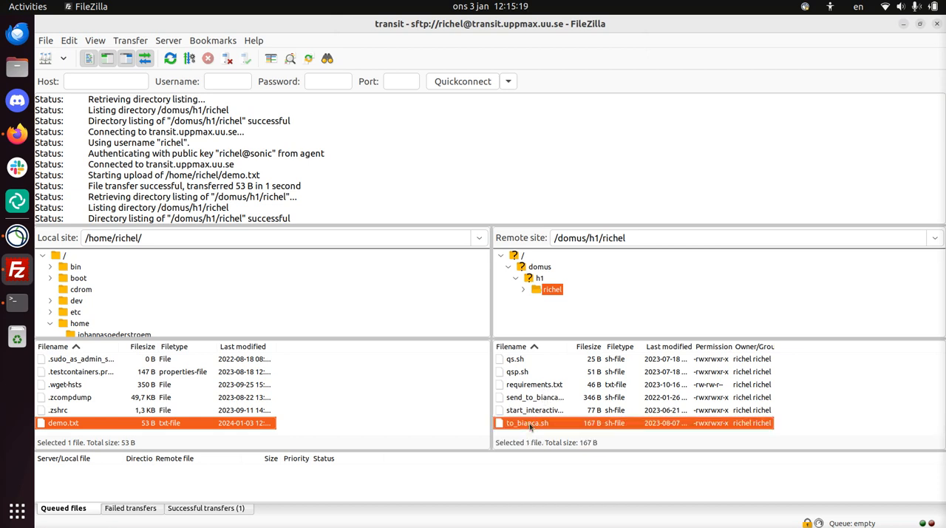
pyautogui.rightClick(527, 422)
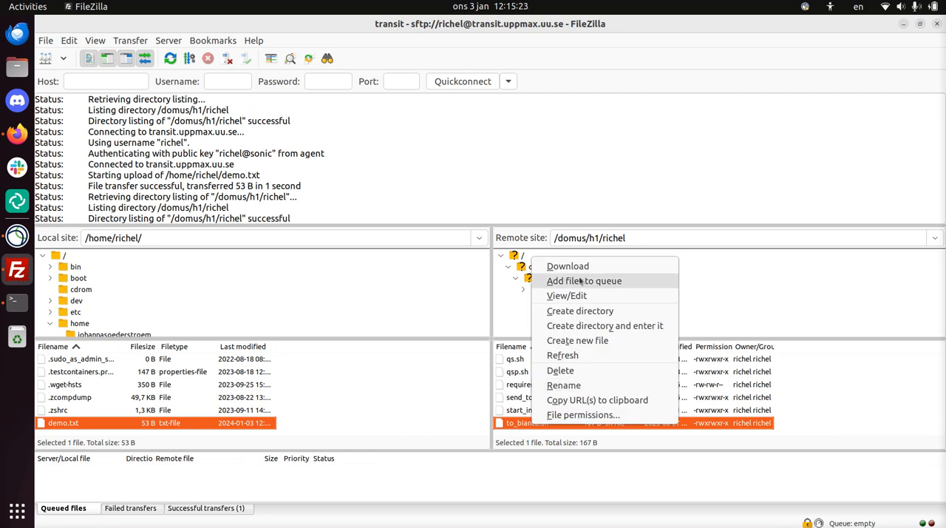
pyautogui.click(567, 267)
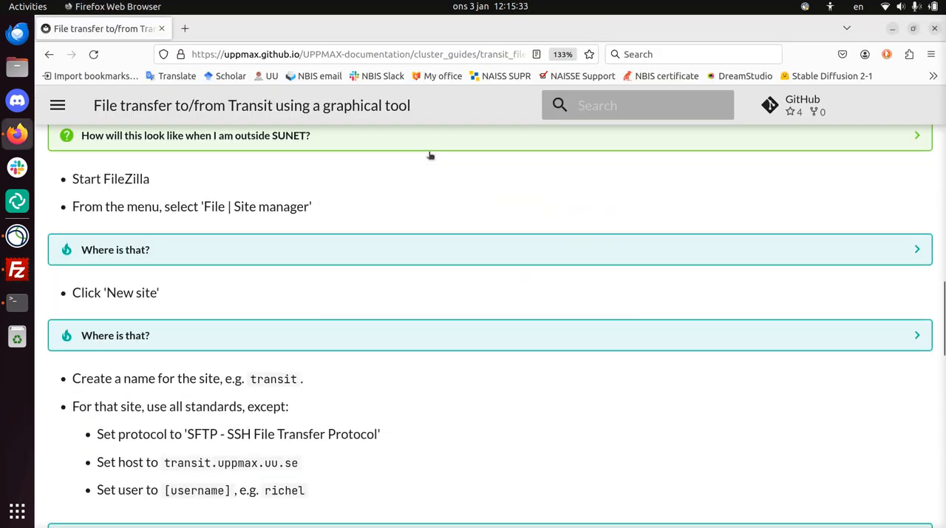
pyautogui.scroll(-3)
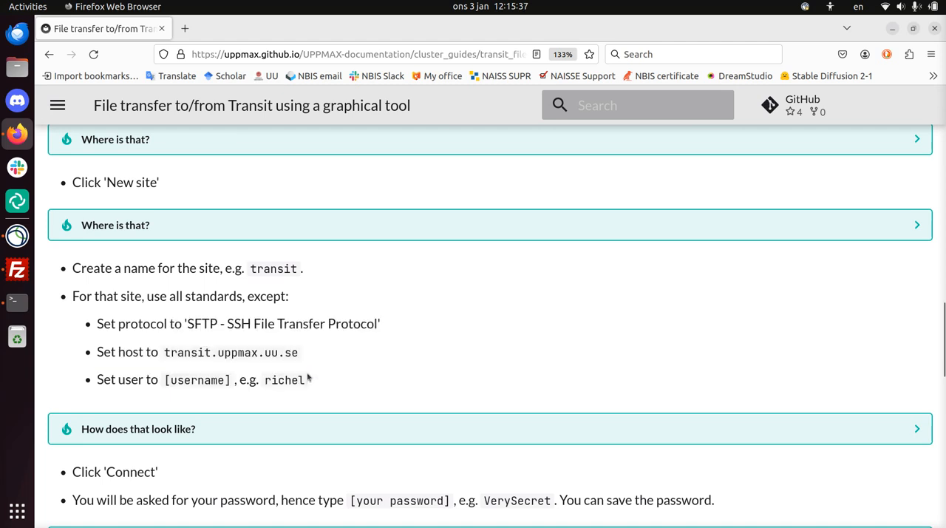
pyautogui.scroll(-3)
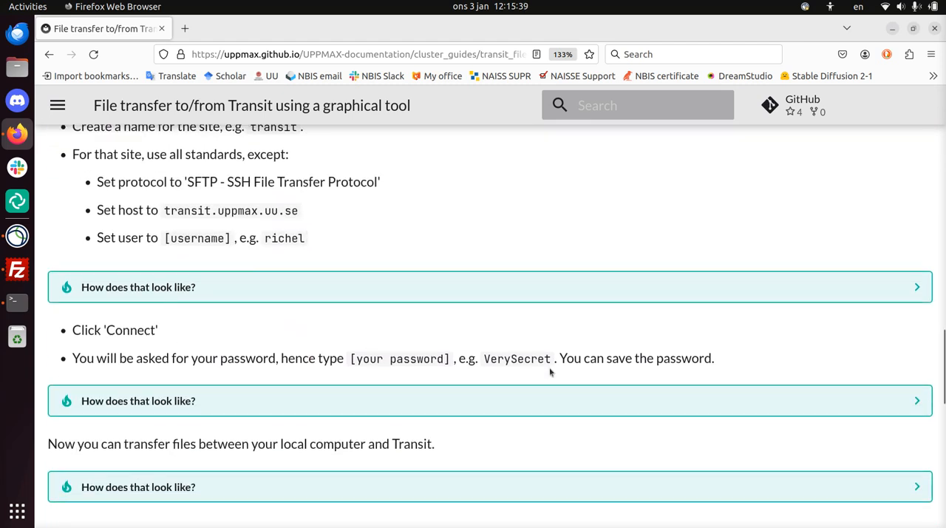
pyautogui.scroll(-3)
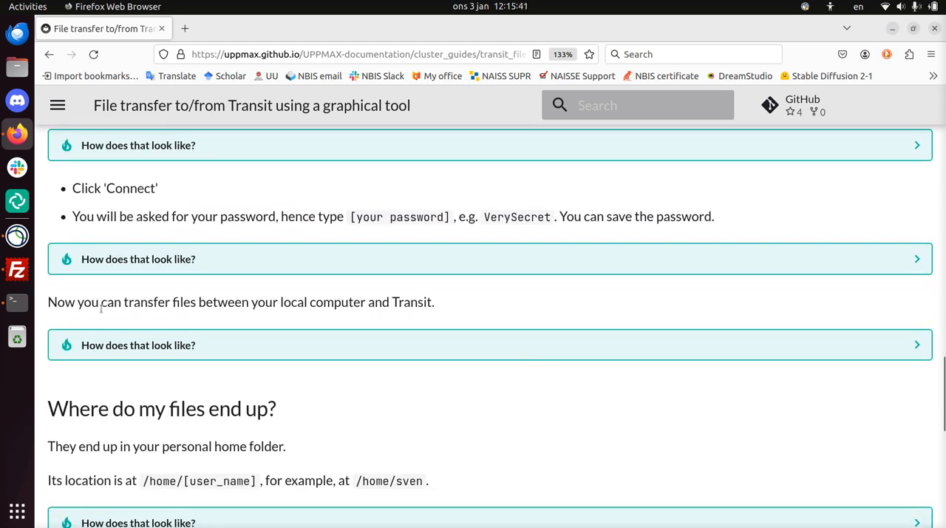
pyautogui.scroll(-3)
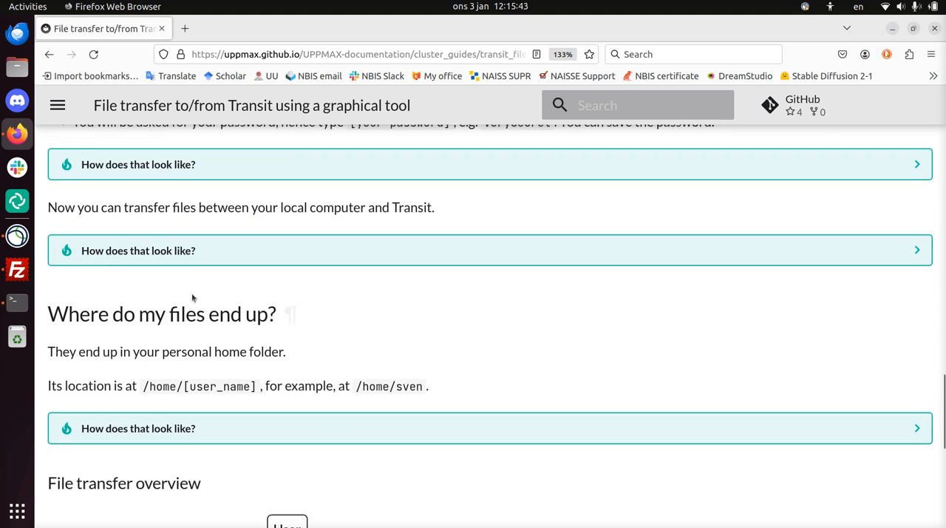
pyautogui.scroll(-3)
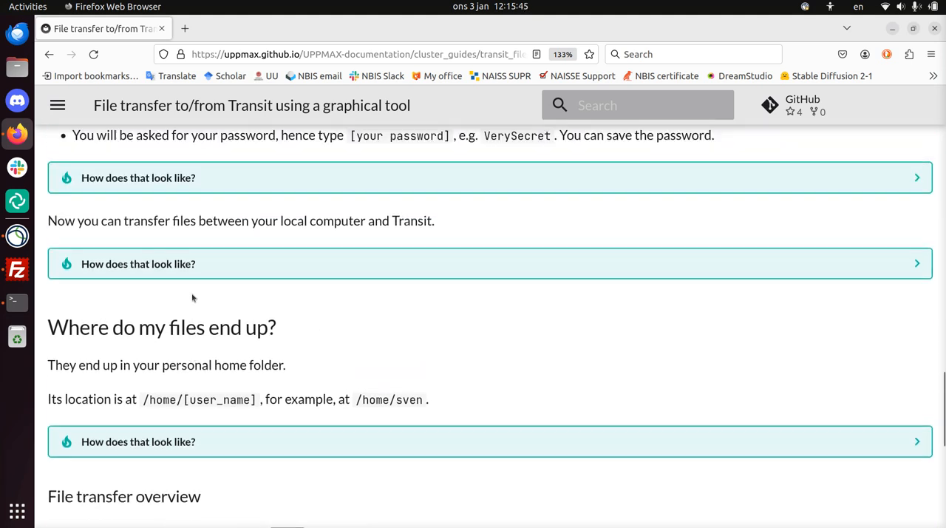
pyautogui.scroll(3)
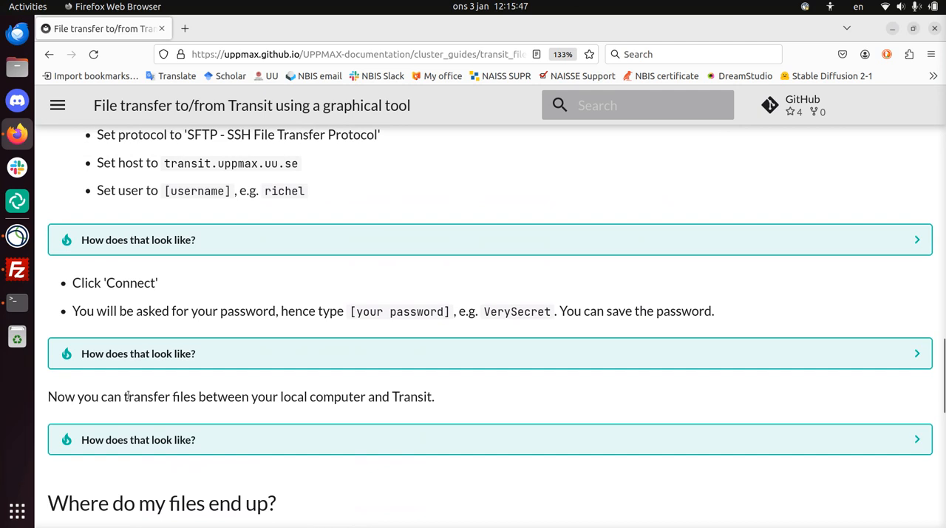